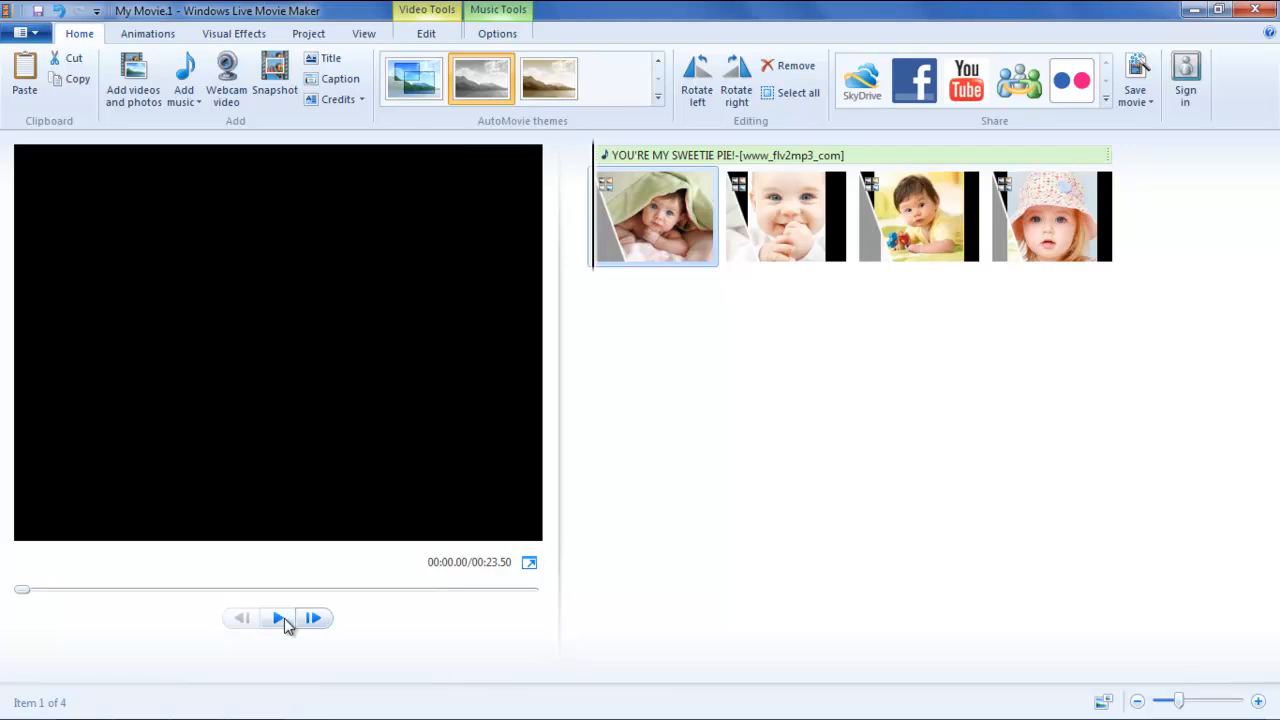
# Play the slideshow preview and seek forward until the second baby photo shows.
pyautogui.click(277, 618)
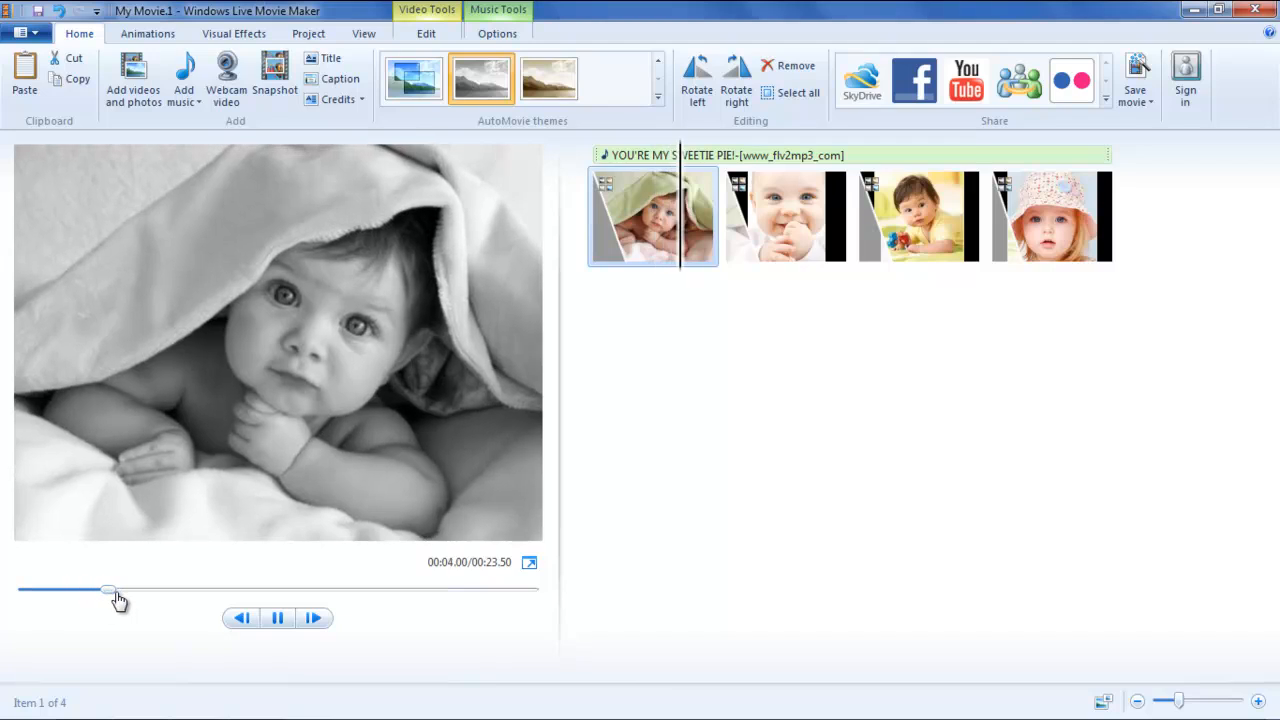
pyautogui.moveTo(108, 589); pyautogui.dragTo(150, 589)
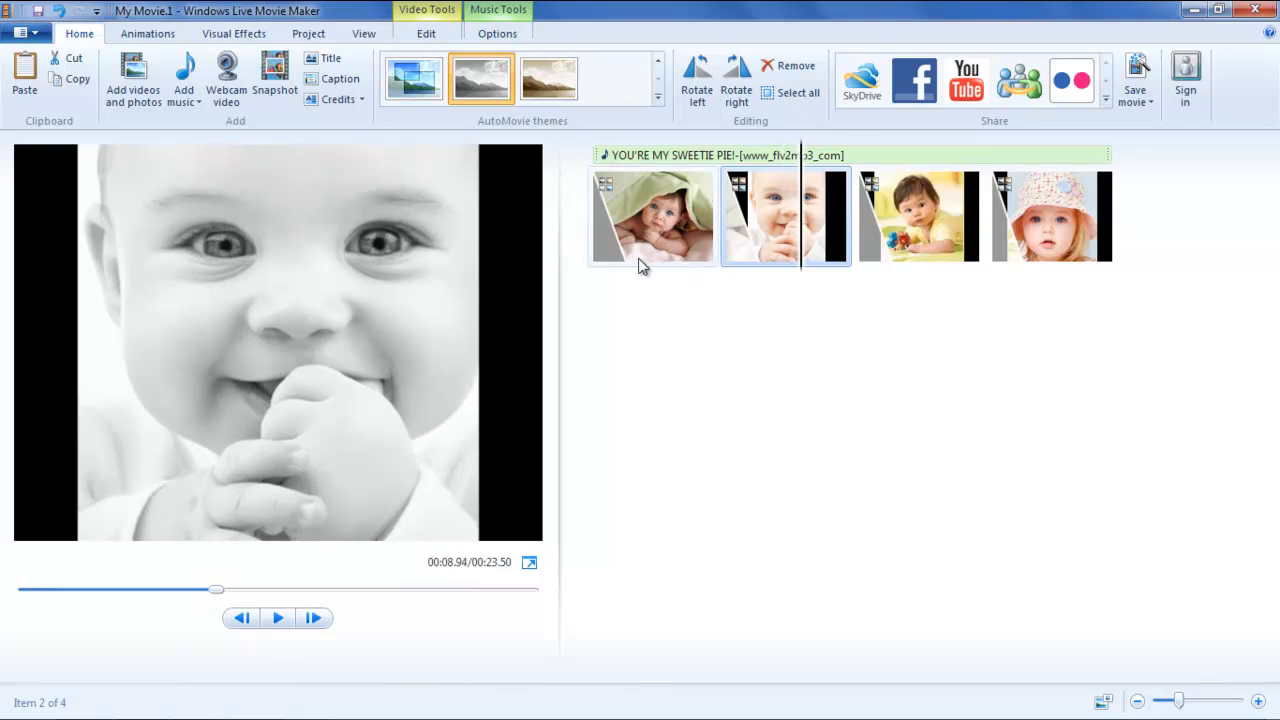
# Select the first baby photo on the storyboard, resetting the preview to 0:00.
pyautogui.click(653, 216)
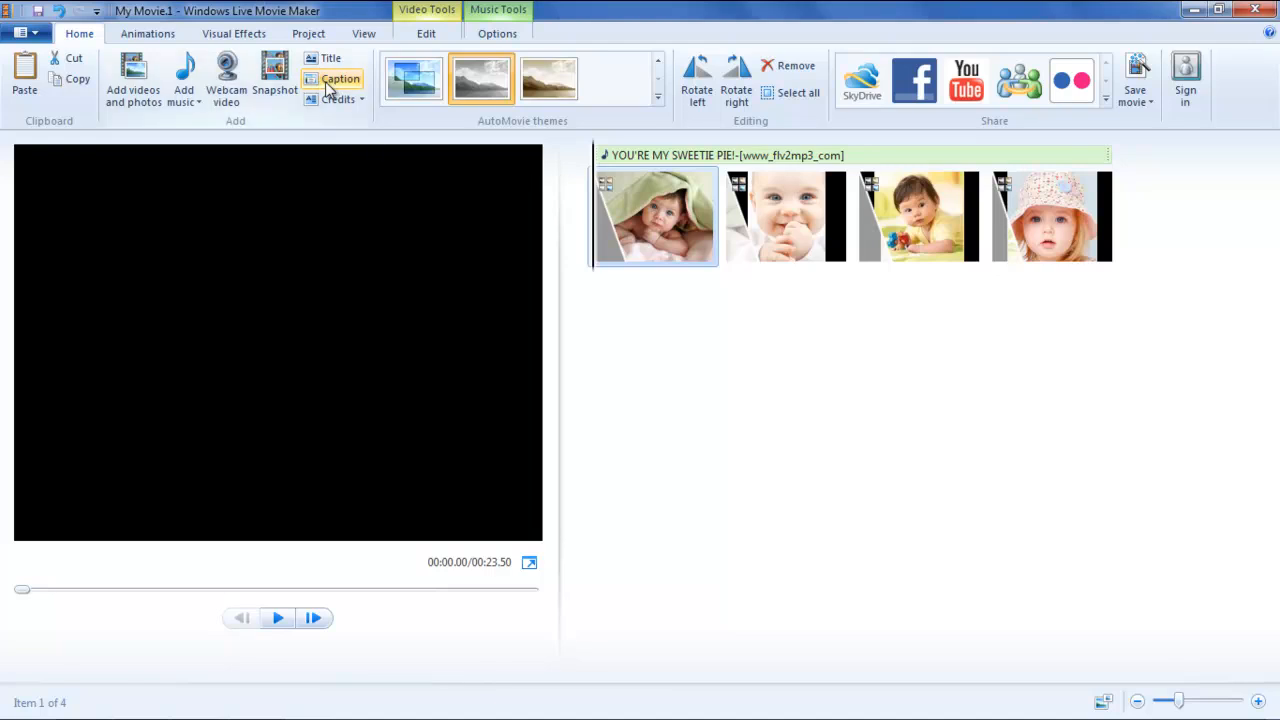
# Add a caption to the first baby photo and begin entering its text.
pyautogui.click(340, 79)
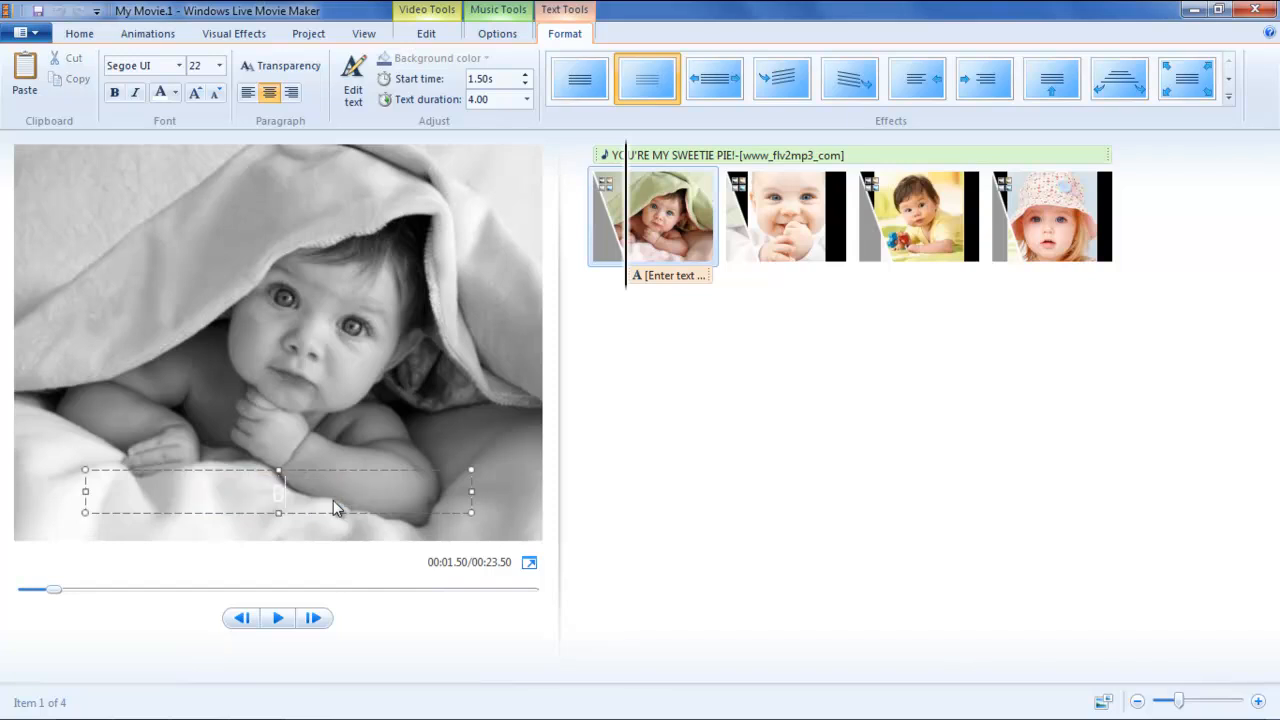
pyautogui.click(918, 215)
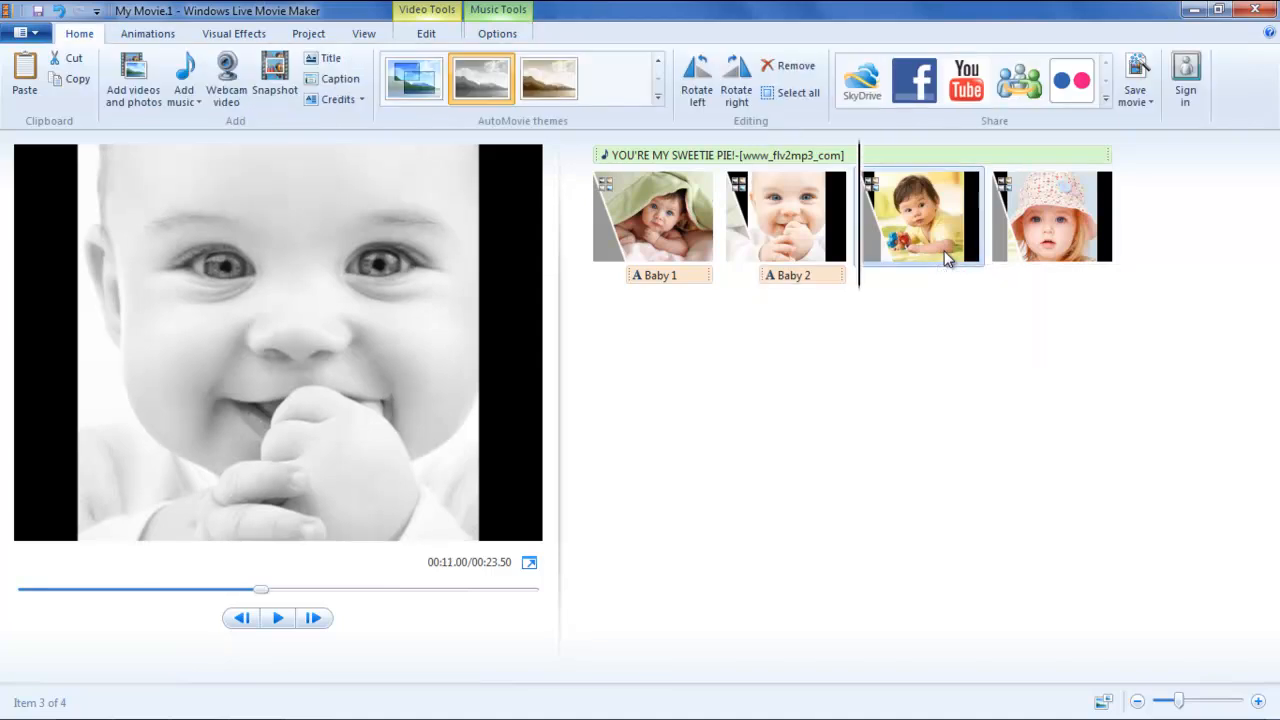